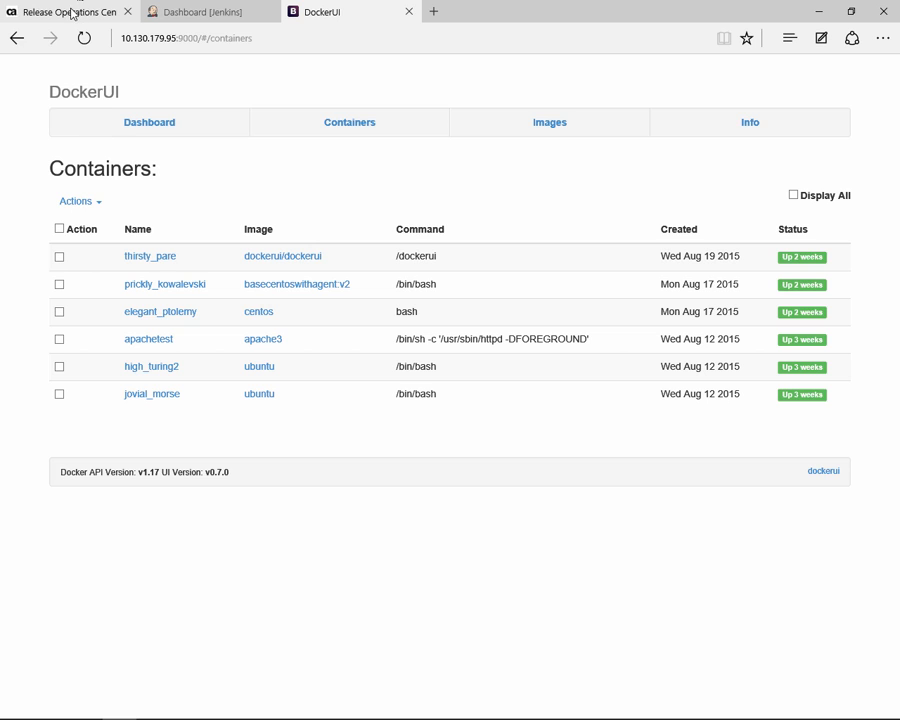
# Switch to the Release Operations Center tab showing 7 agents, 17 applications, 188 deployments
pyautogui.click(64, 12)
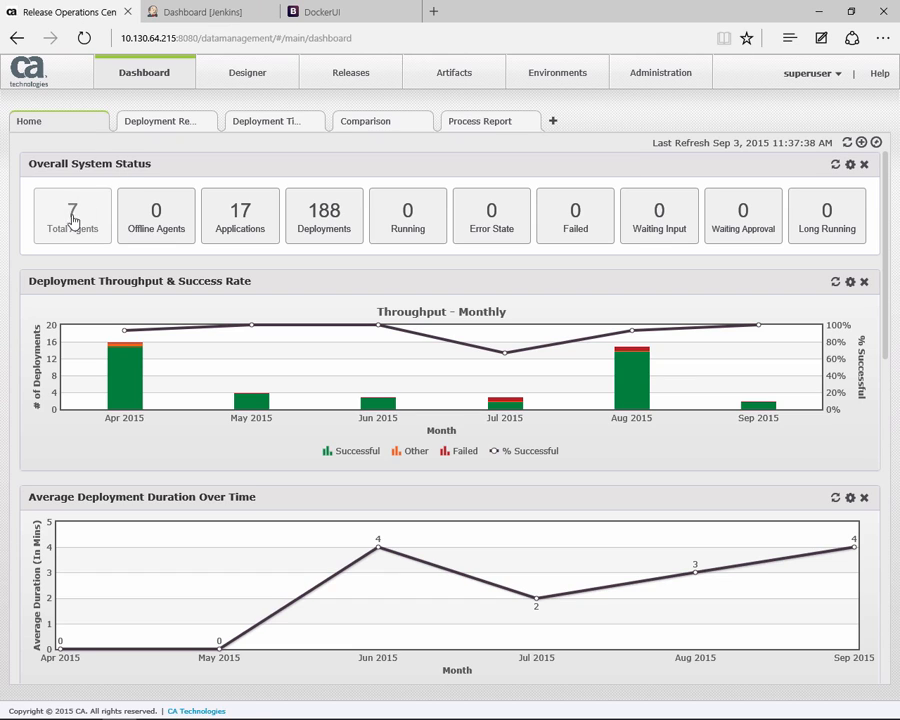
pyautogui.moveTo(84, 230)
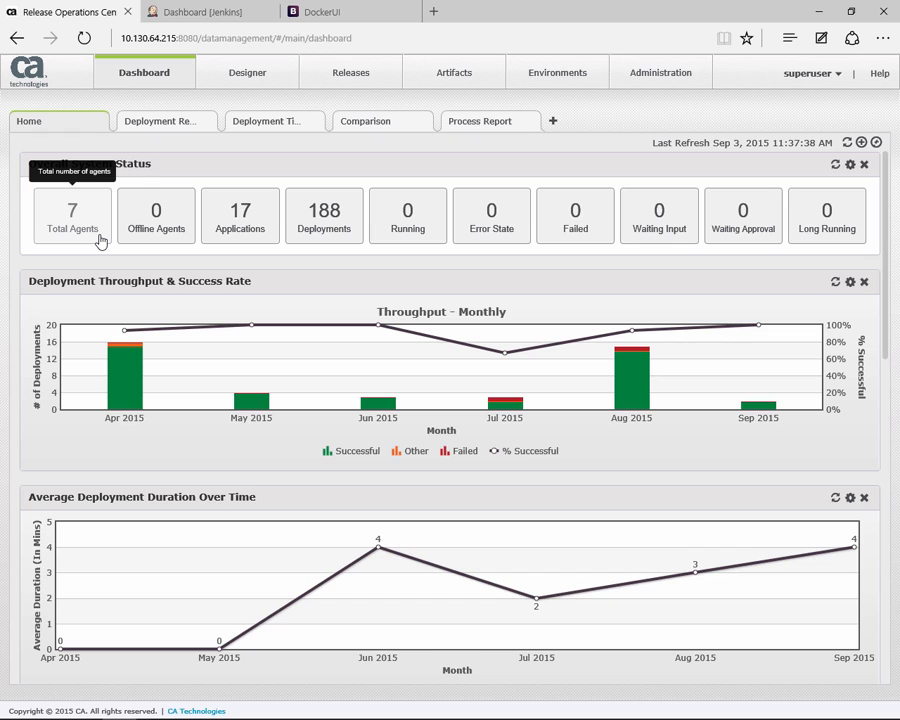
pyautogui.moveTo(180, 30)
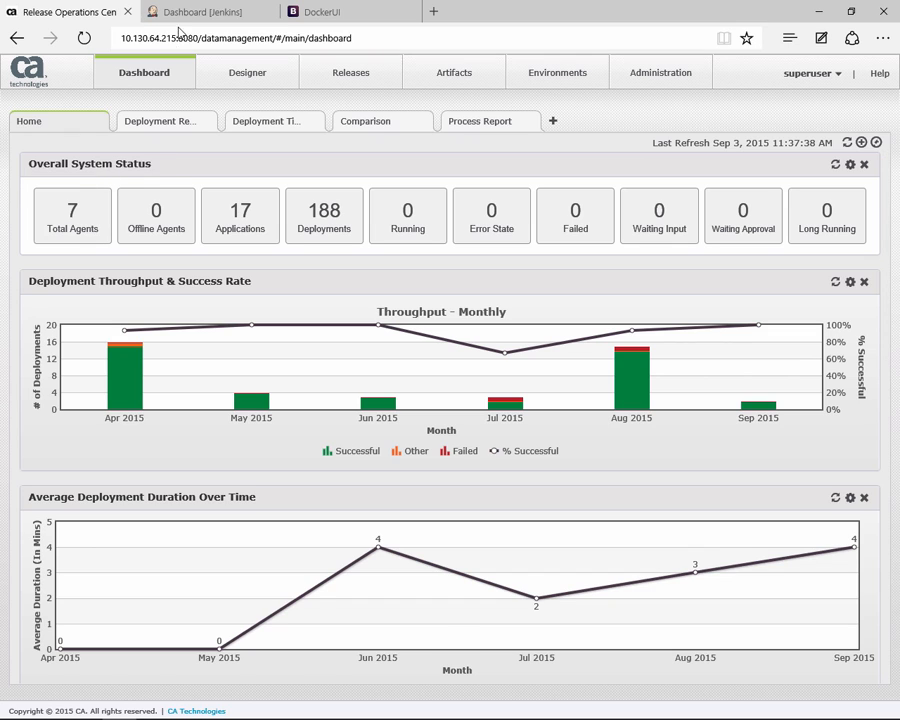
# Trigger a new build of the Jenkins Cars project with Build Now
pyautogui.click(204, 12)
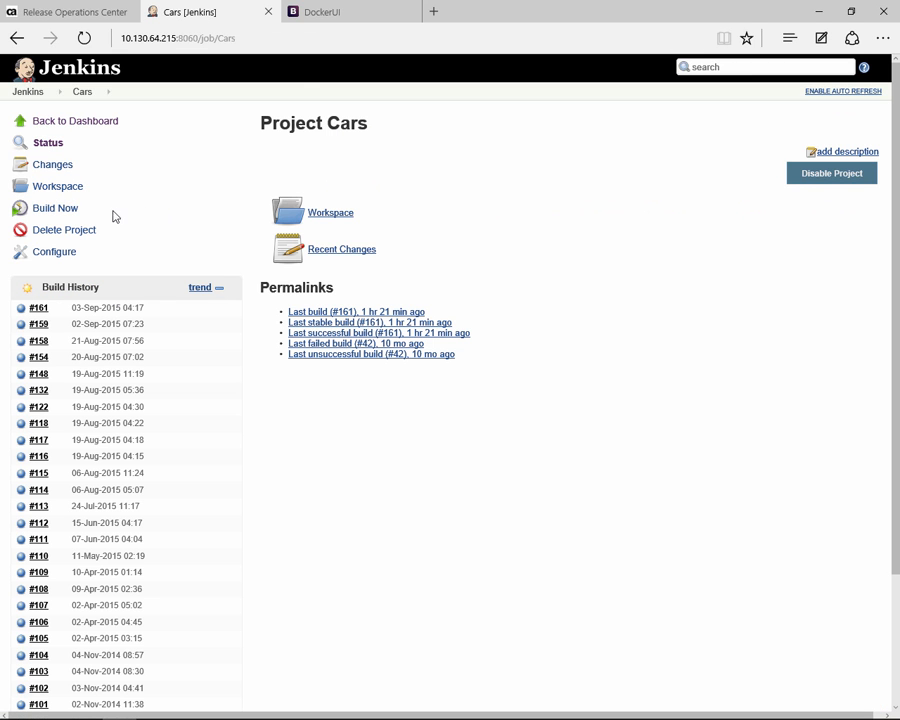
pyautogui.click(56, 208)
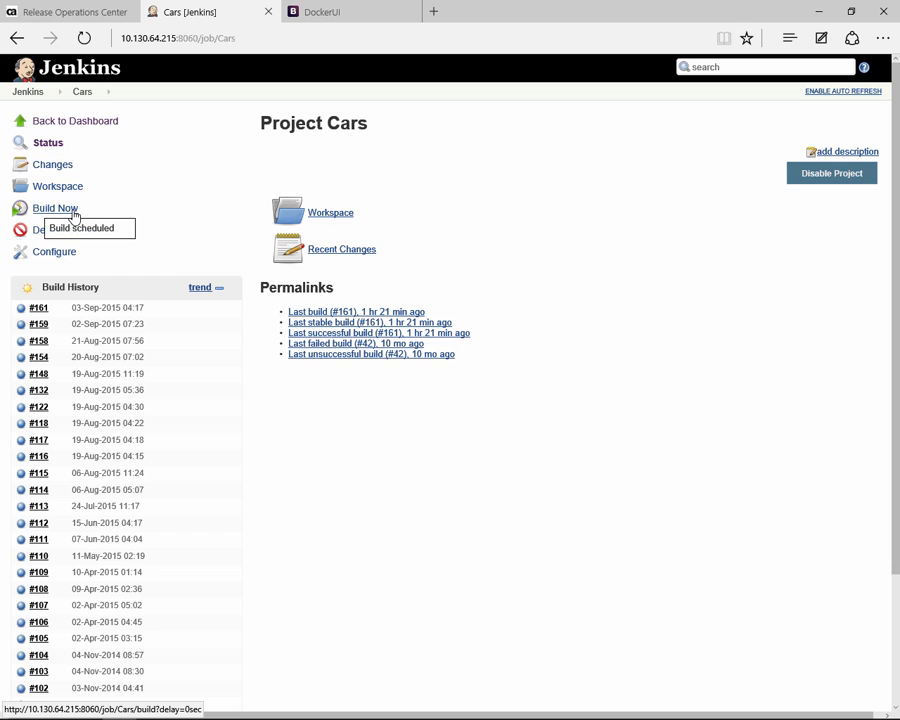
pyautogui.click(56, 208)
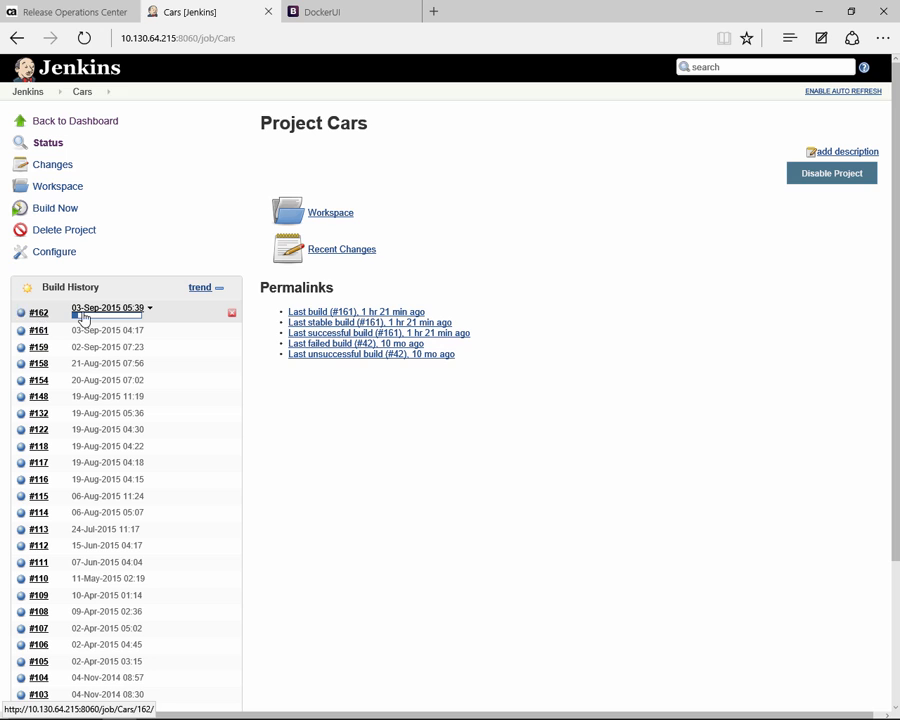
# Review build #162's console output showing the Docker deployment to Dev, then return to the dashboard
pyautogui.click(38, 312)
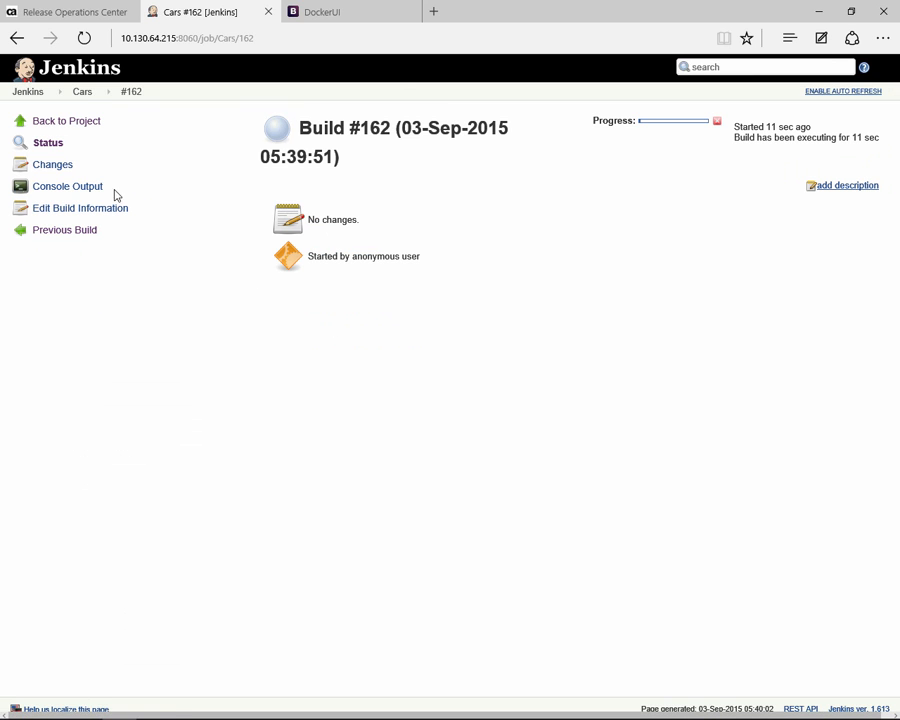
pyautogui.click(68, 186)
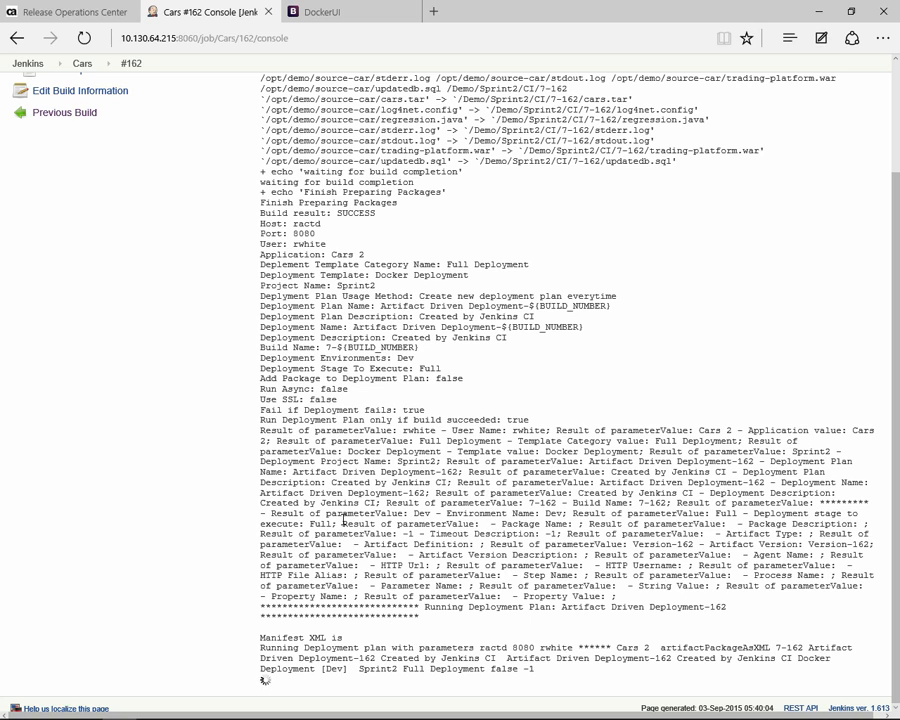
pyautogui.click(68, 12)
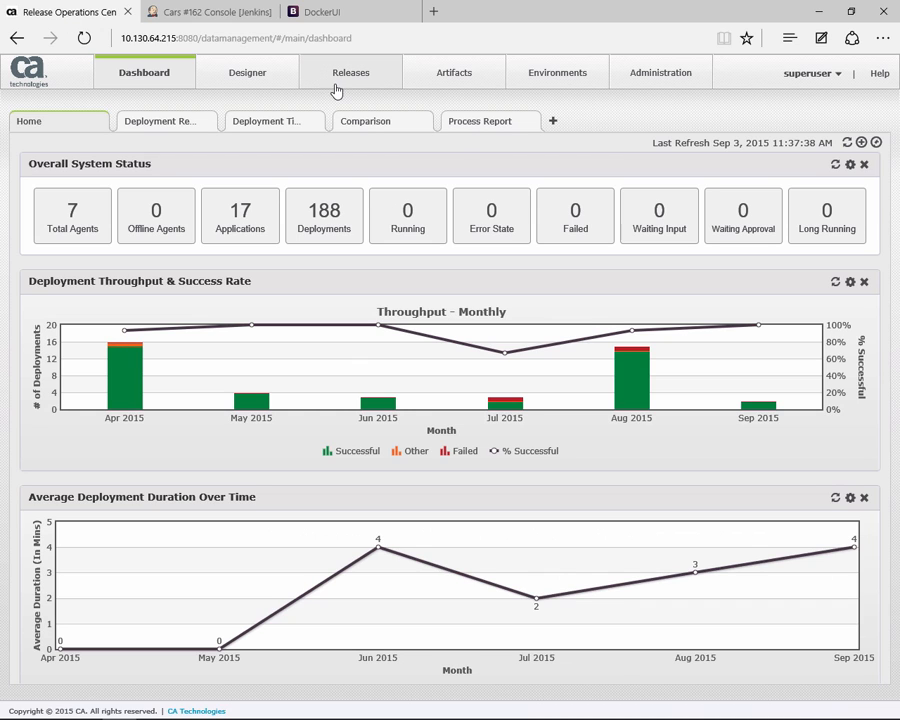
# Show the Sprint2 project's deployment plans under Deployment Plans by Projects
pyautogui.click(350, 72)
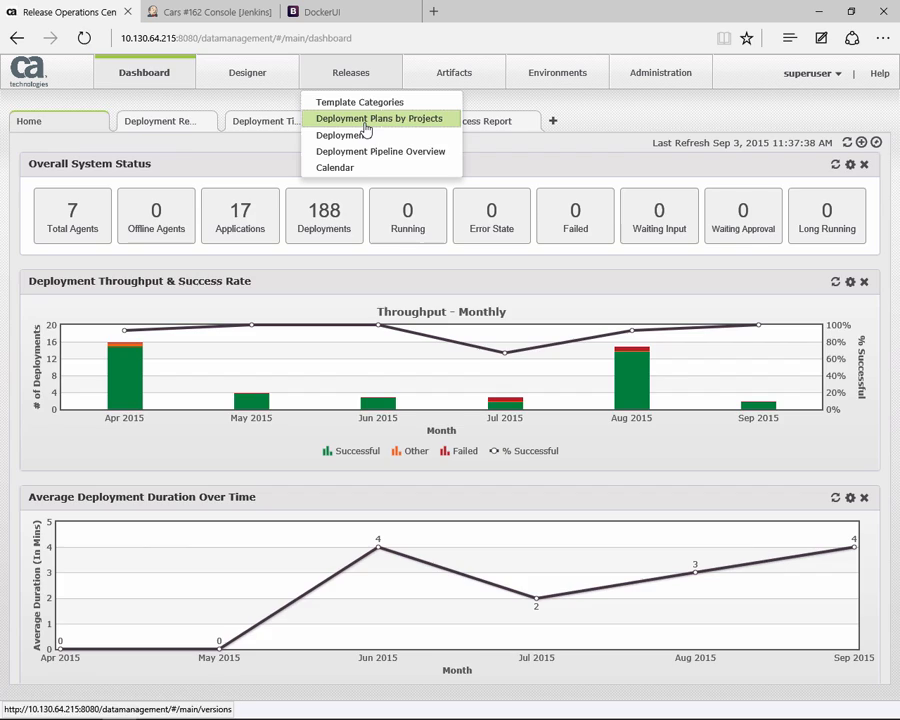
pyautogui.click(380, 118)
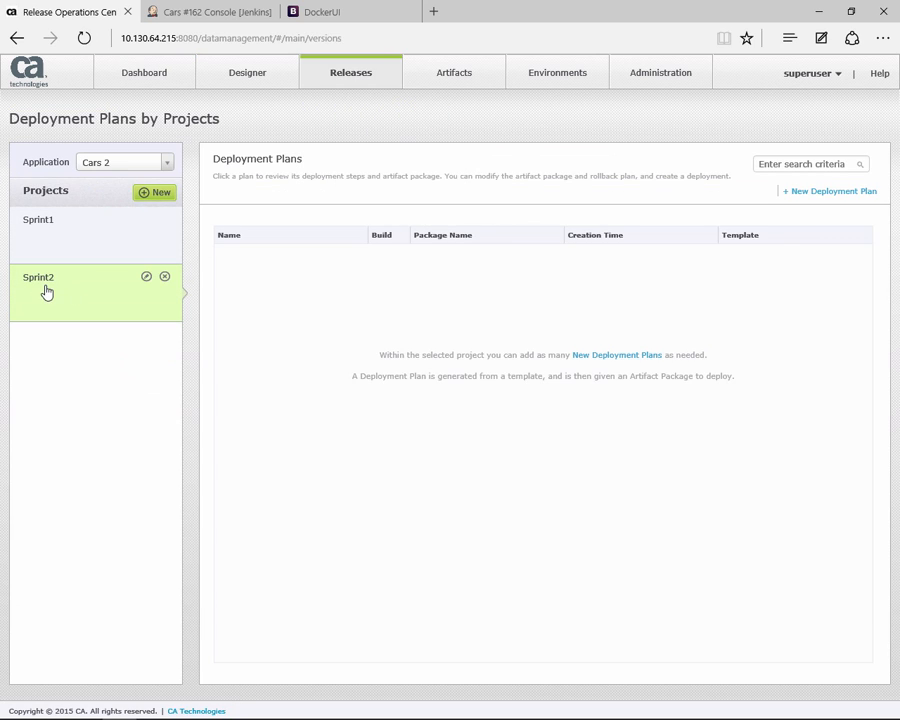
pyautogui.click(40, 276)
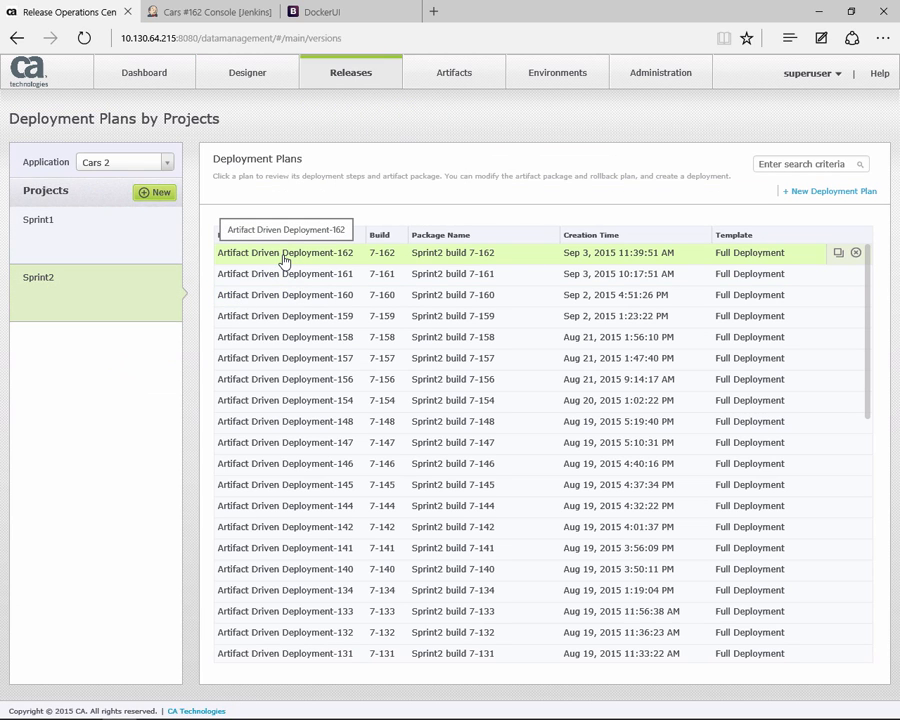
# Go to Artifact Driven Deployment-162's running Setup Deployment Plan process execution
pyautogui.click(284, 252)
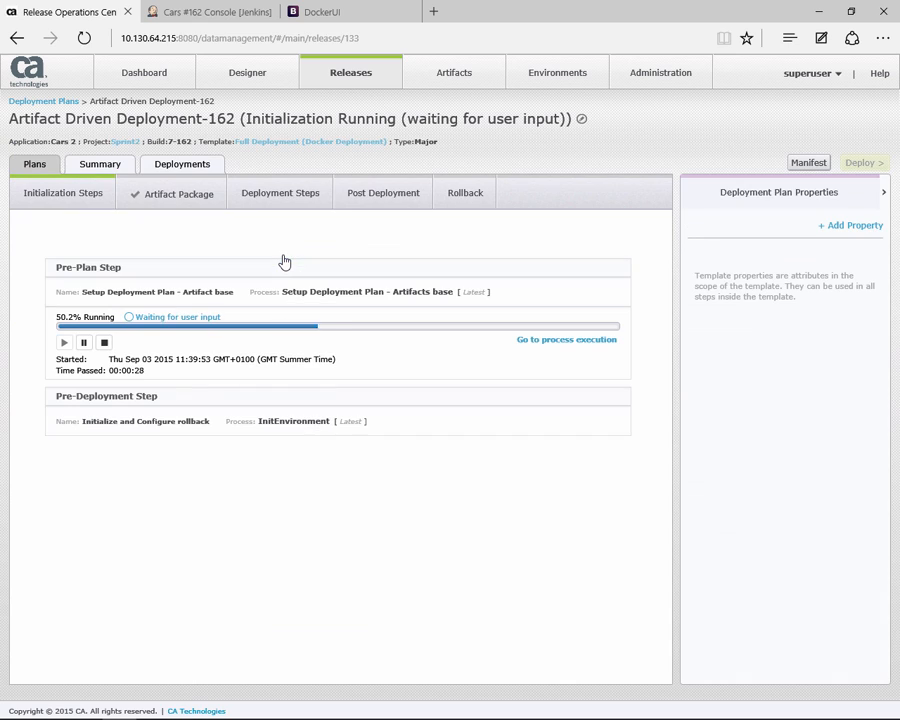
pyautogui.click(566, 340)
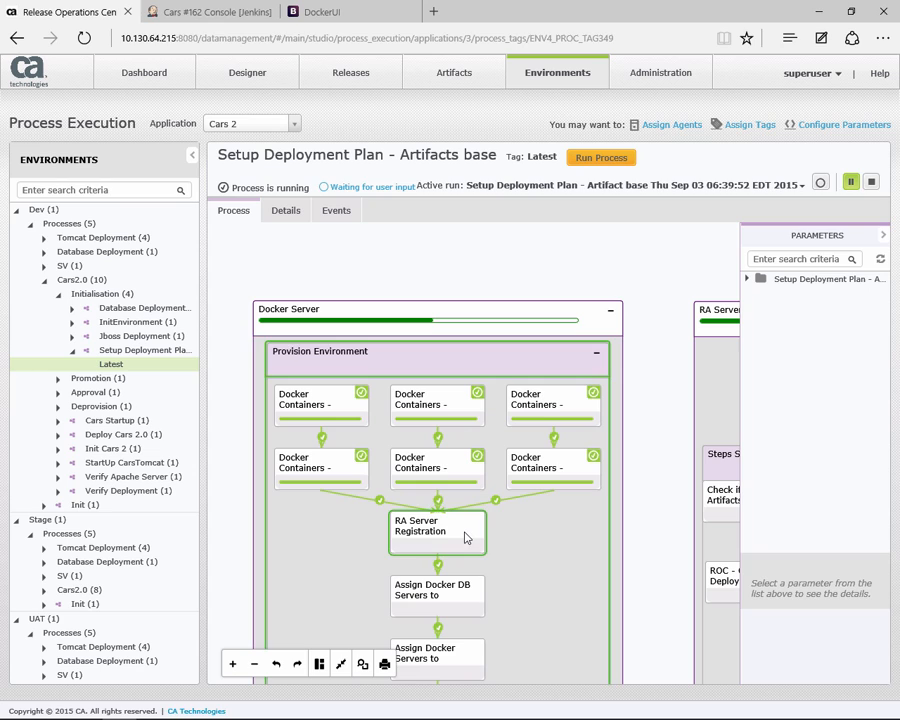
pyautogui.moveTo(464, 536)
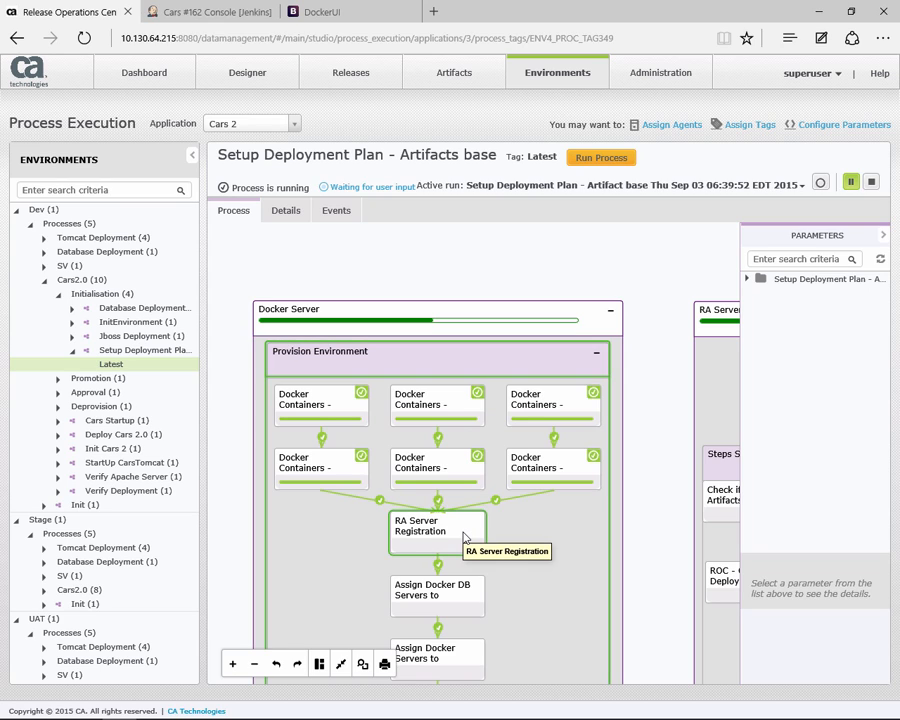
pyautogui.moveTo(432, 490)
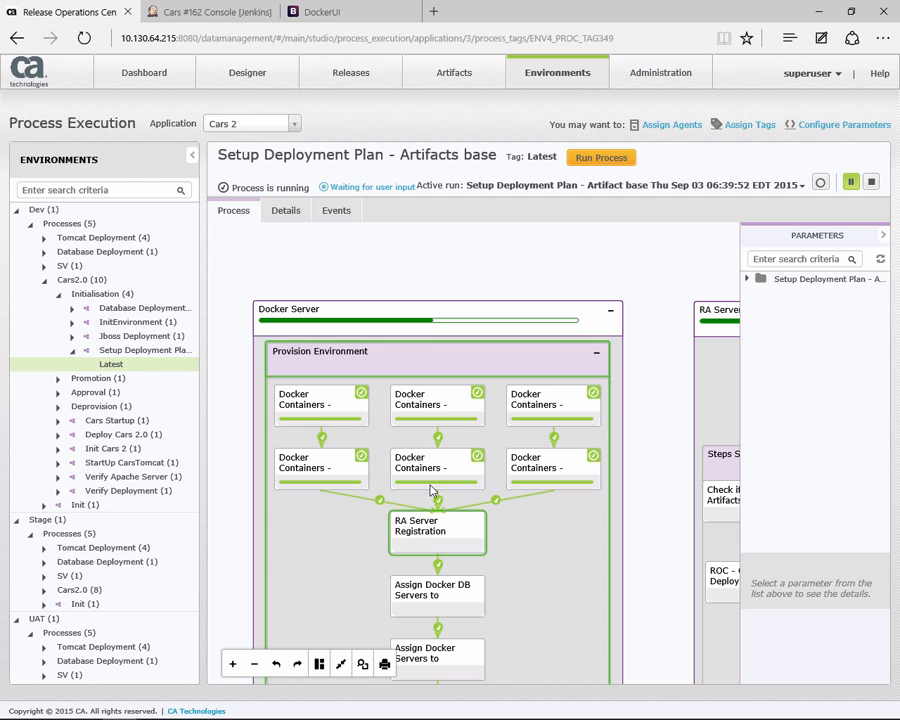
pyautogui.click(320, 12)
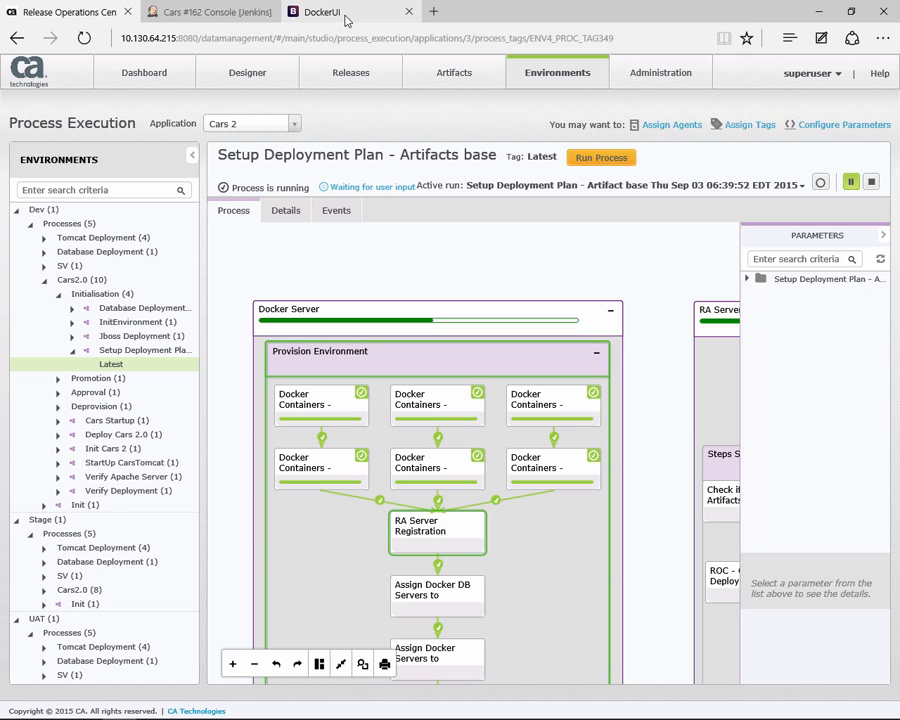
pyautogui.click(318, 12)
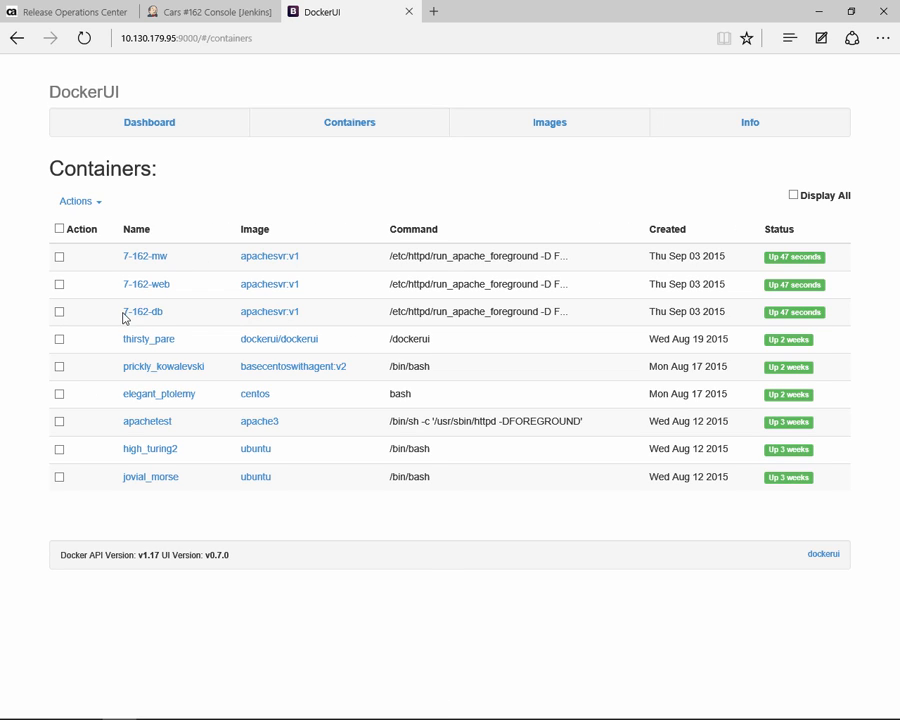
pyautogui.moveTo(140, 312)
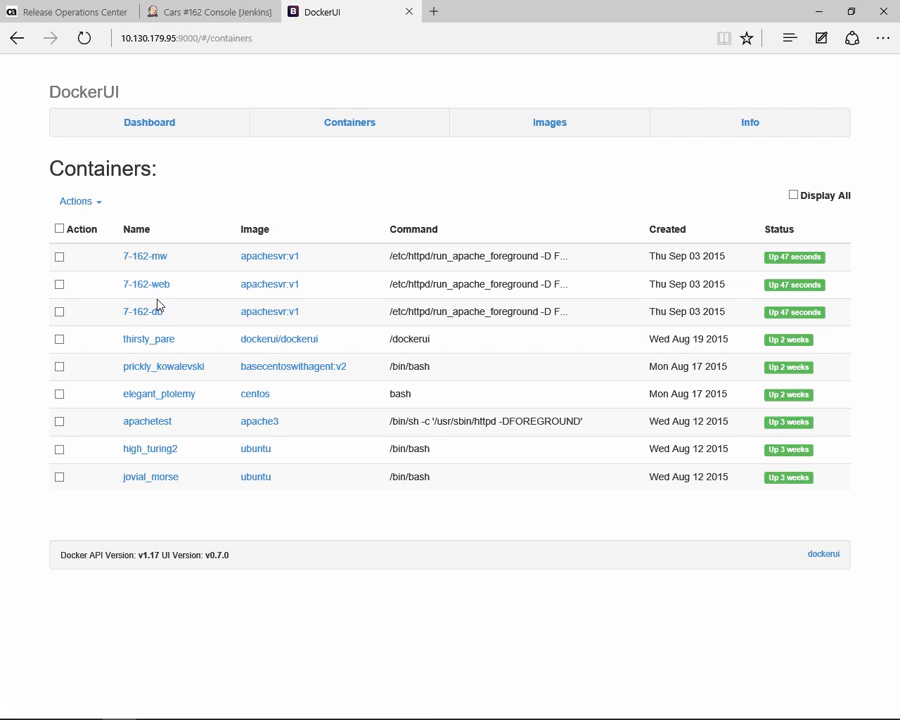
pyautogui.moveTo(144, 256)
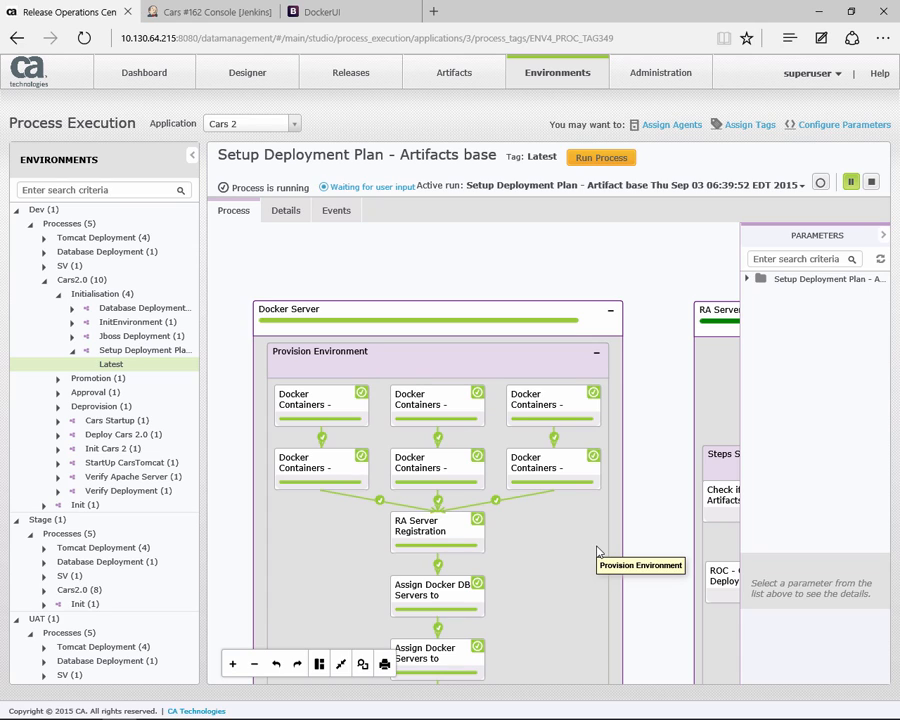
pyautogui.moveTo(450, 532)
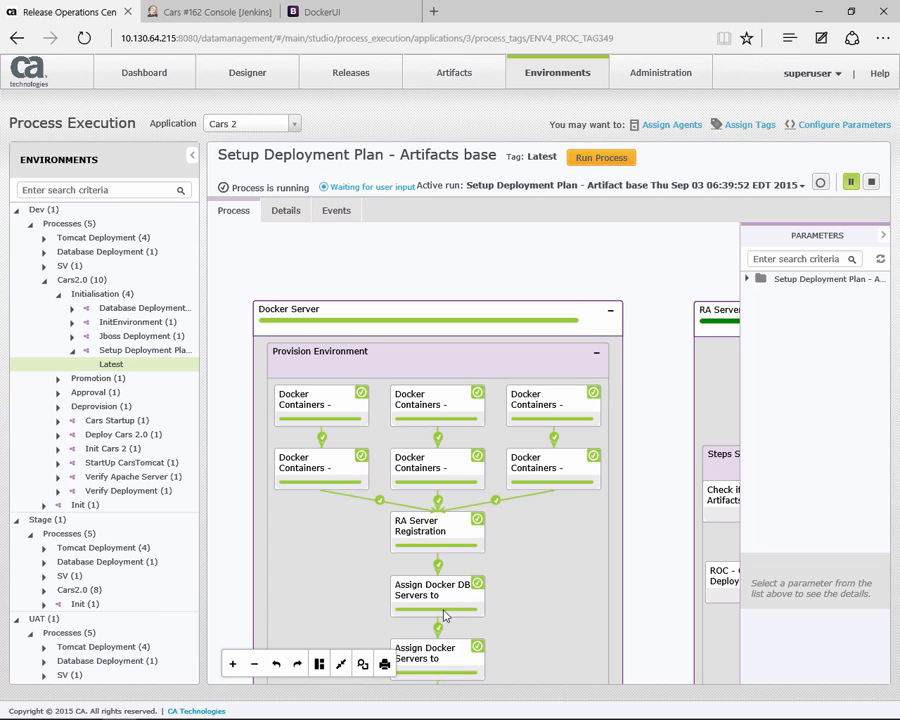
pyautogui.moveTo(444, 614)
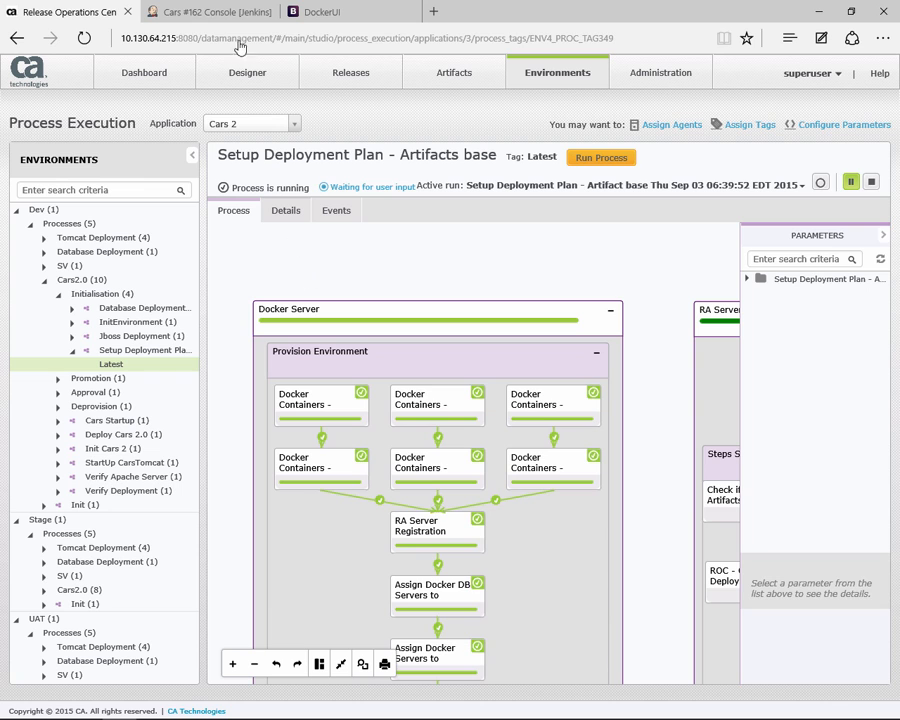
# Answer the Stop for Steps Creation user input with OK and apply it so the process finishes
pyautogui.click(350, 72)
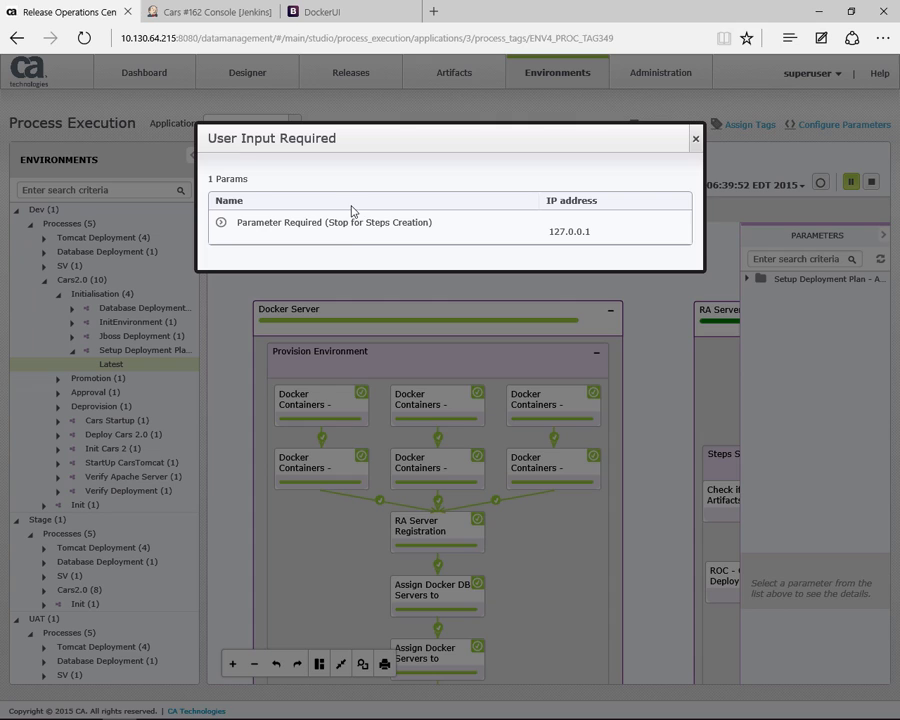
pyautogui.click(334, 222)
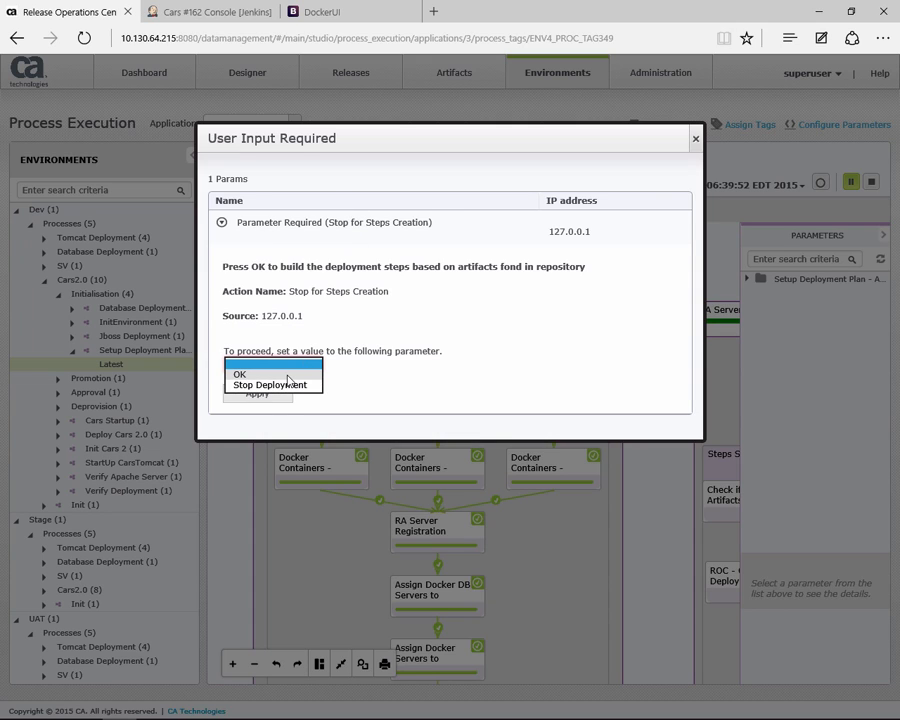
pyautogui.click(240, 374)
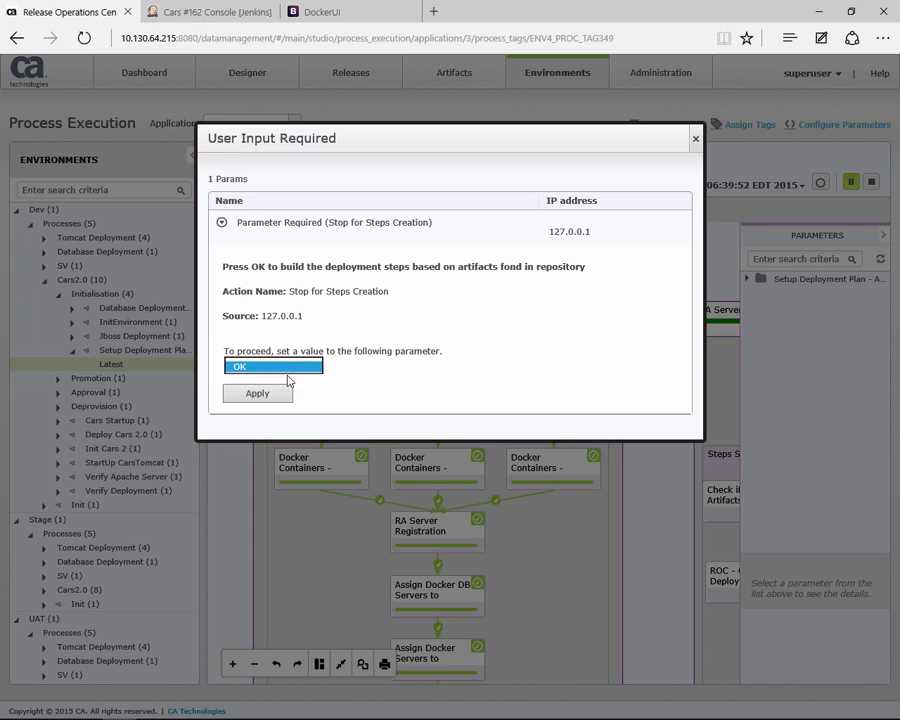
pyautogui.click(240, 366)
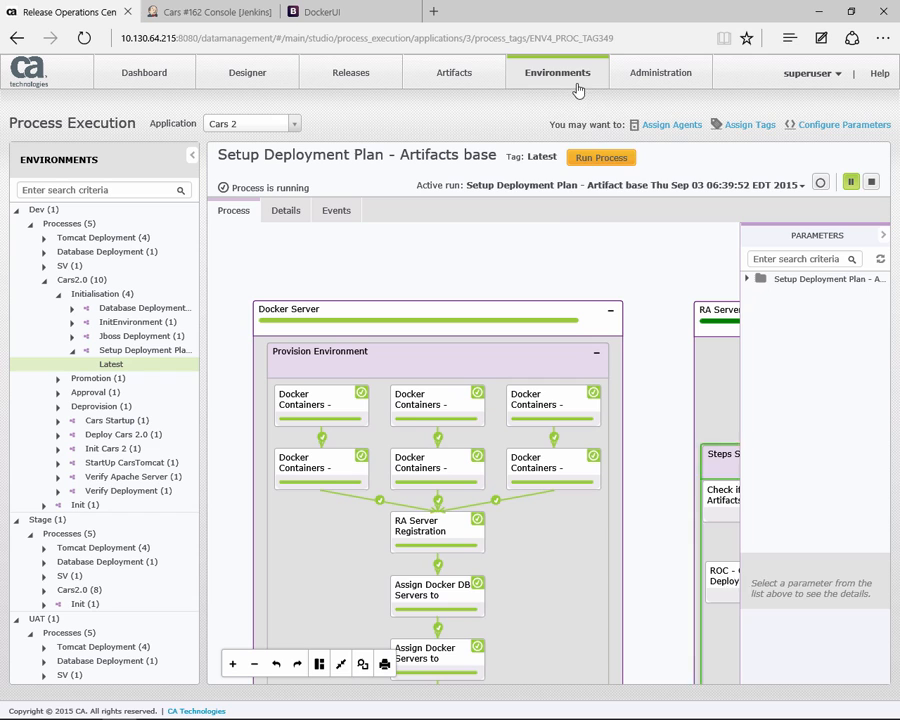
pyautogui.click(556, 72)
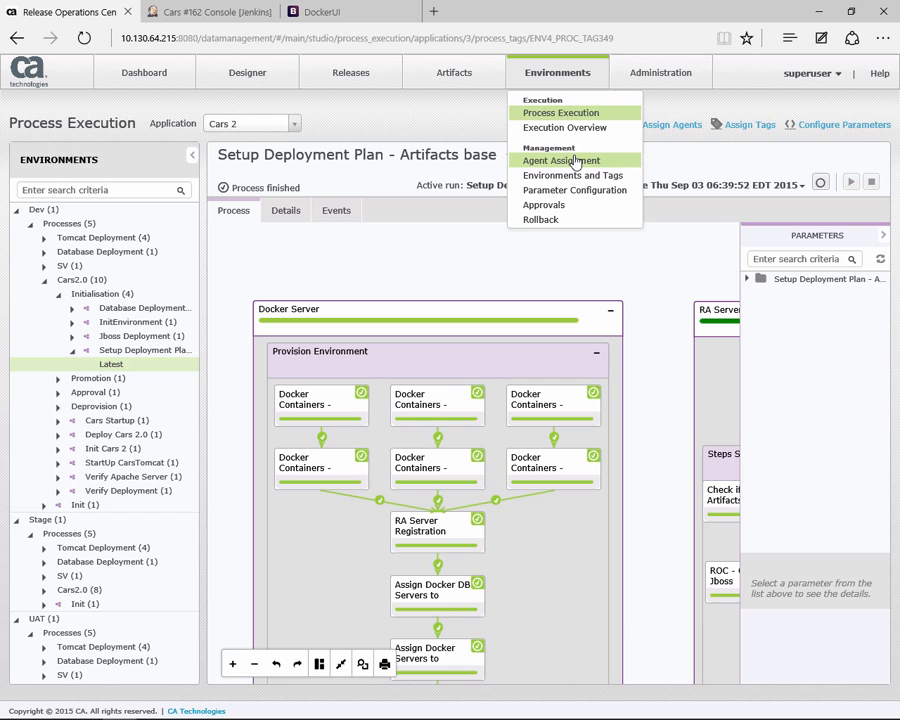
# View Dev agent assignments for Cars 2: 7-162-mw on Application Server, 7-162-db on Database Server
pyautogui.click(560, 160)
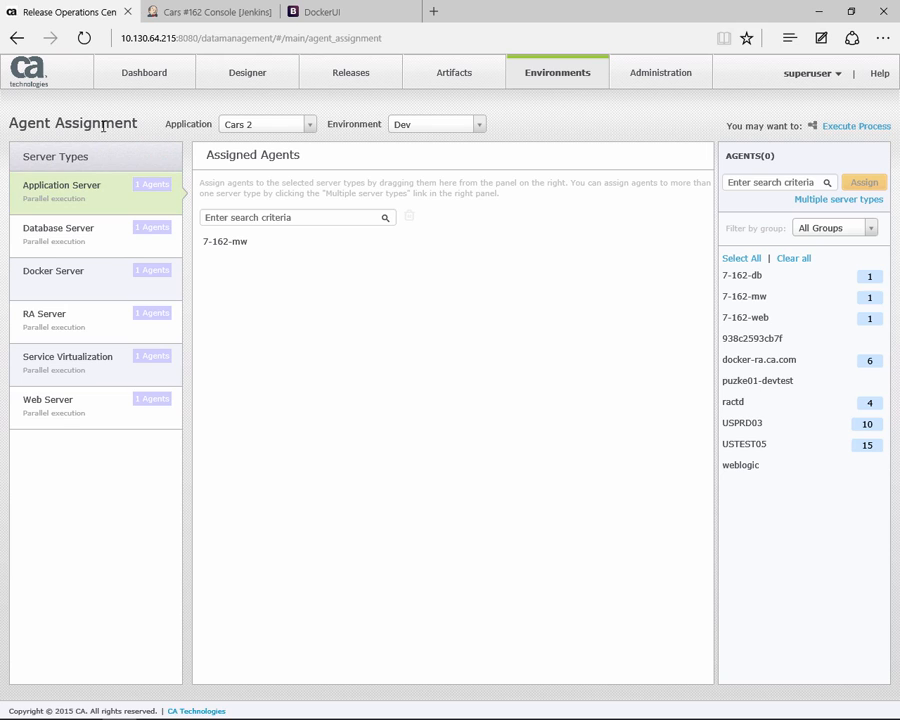
pyautogui.moveTo(410, 132)
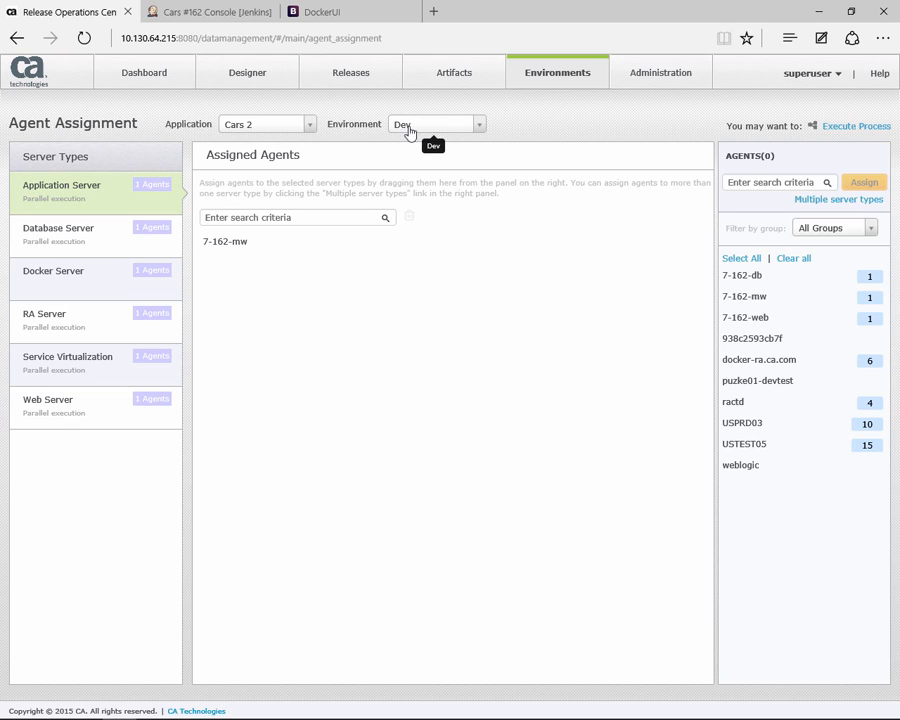
pyautogui.click(62, 190)
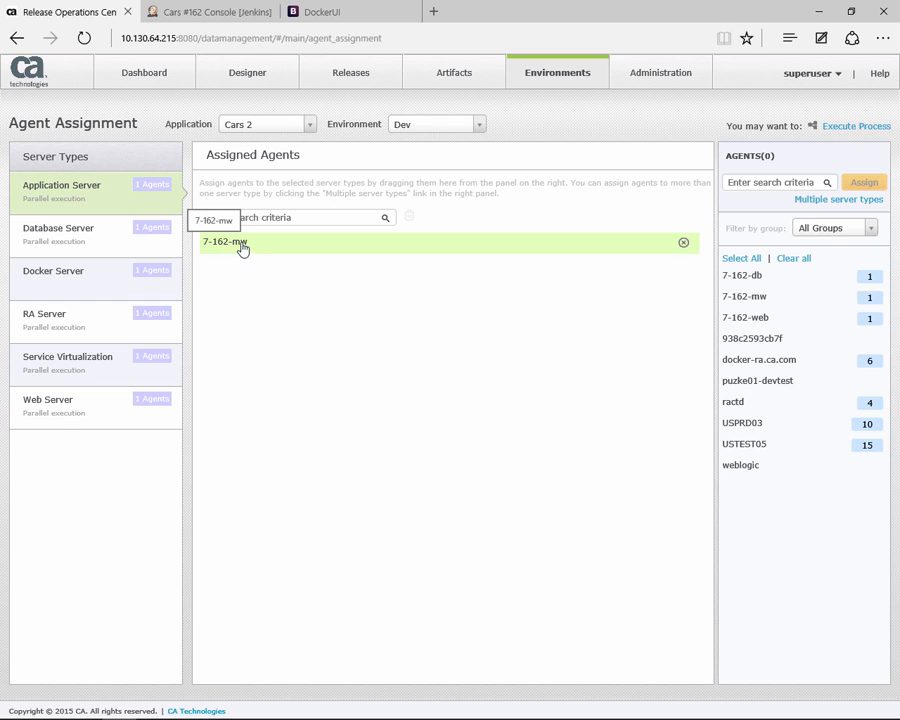
pyautogui.click(58, 234)
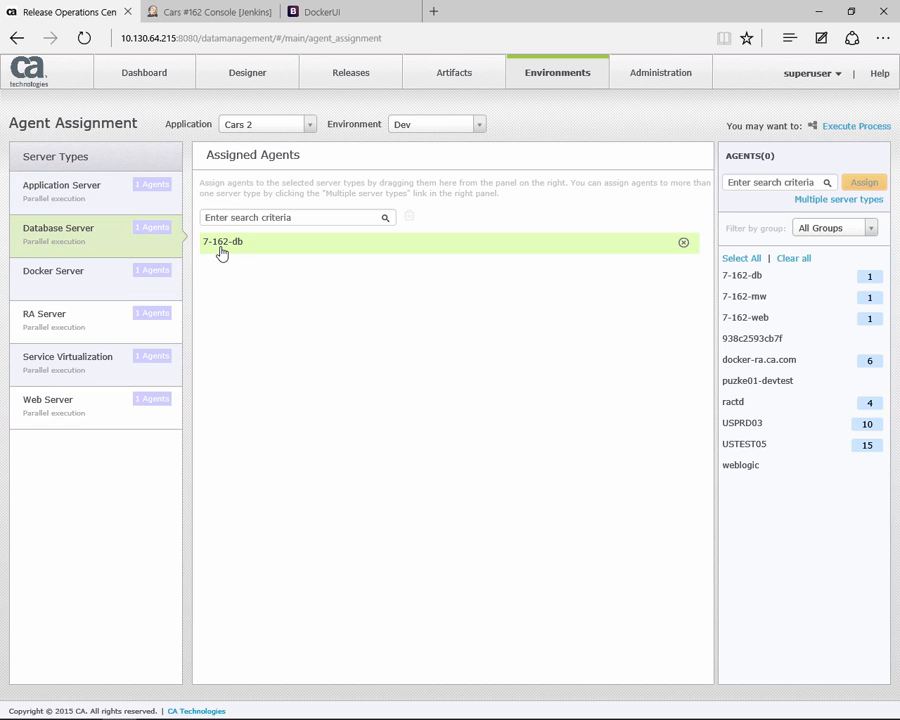
pyautogui.click(48, 400)
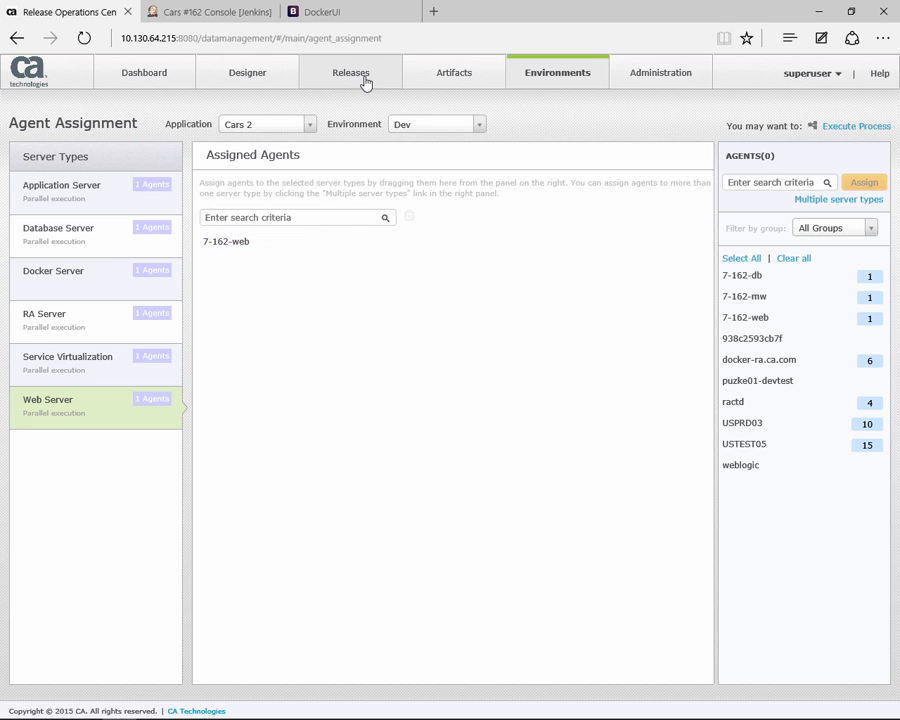
# Open Artifact Driven Deployment-162 from Releases > Deployments and follow it into the deployment stage
pyautogui.click(350, 72)
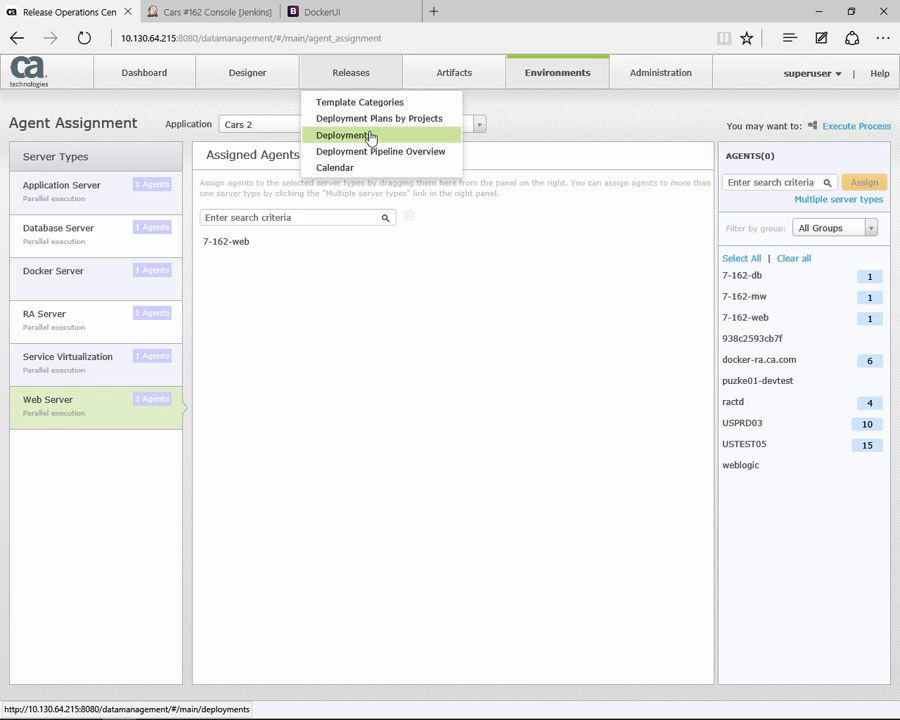
pyautogui.click(344, 136)
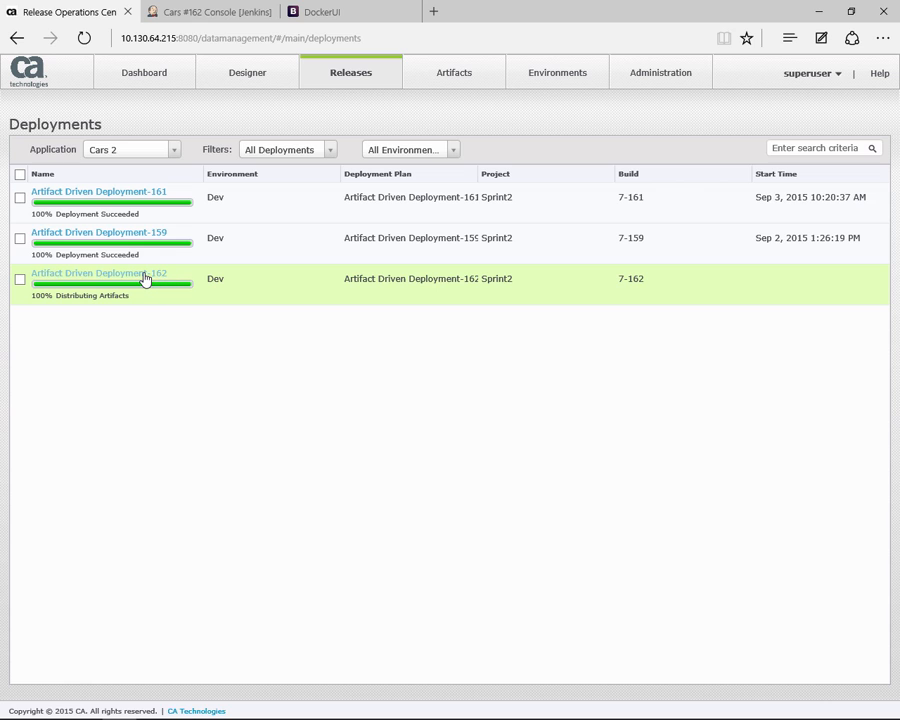
pyautogui.click(100, 272)
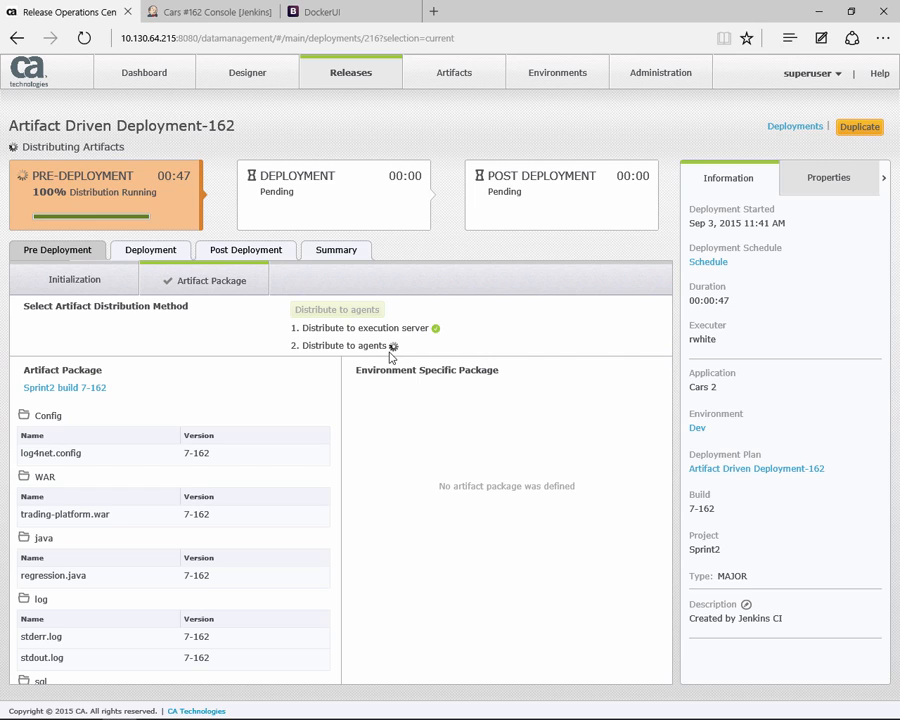
pyautogui.moveTo(280, 408)
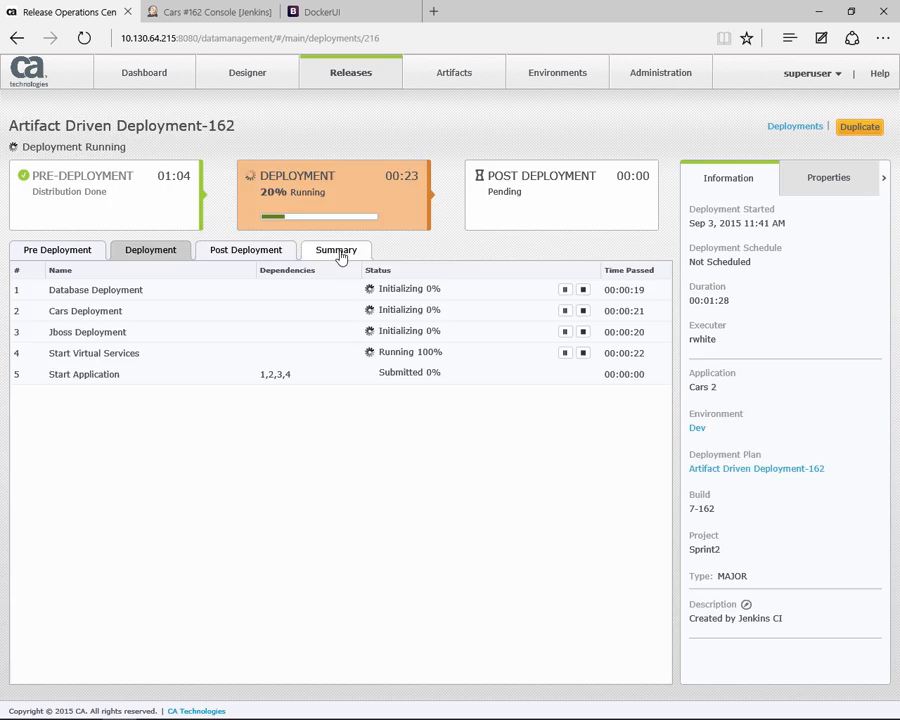
pyautogui.click(336, 248)
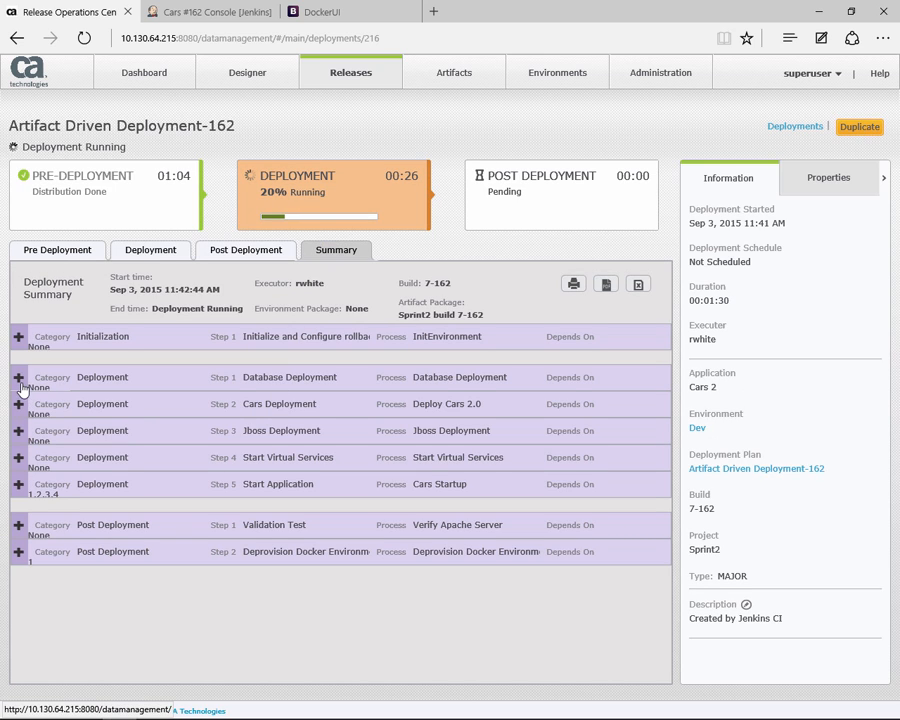
# Expand the Database Deployment and web server steps to see their target server agents
pyautogui.click(18, 376)
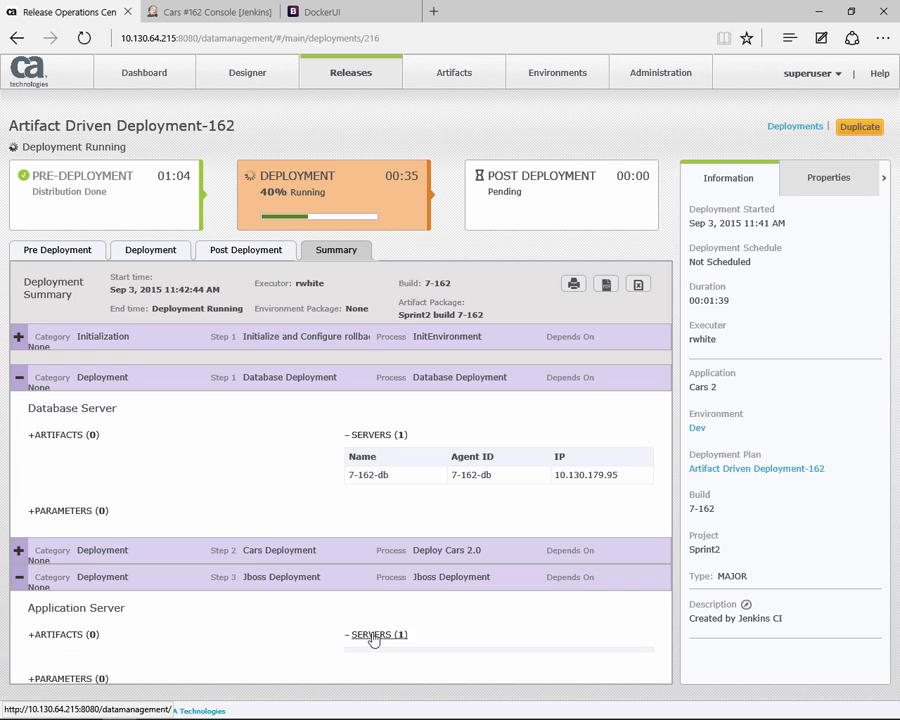
pyautogui.scroll(-3)
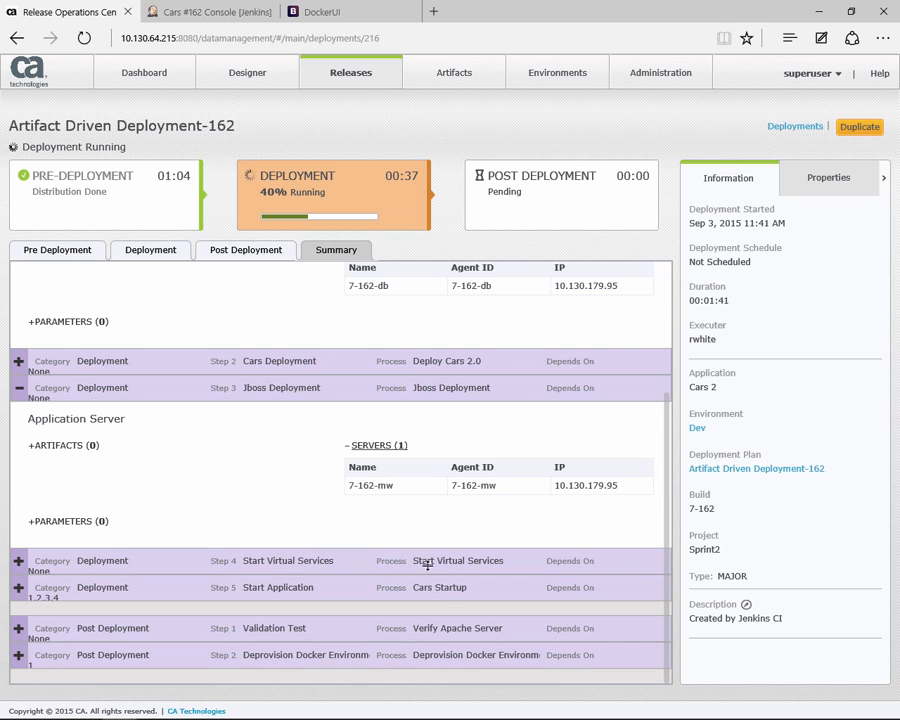
pyautogui.scroll(-3)
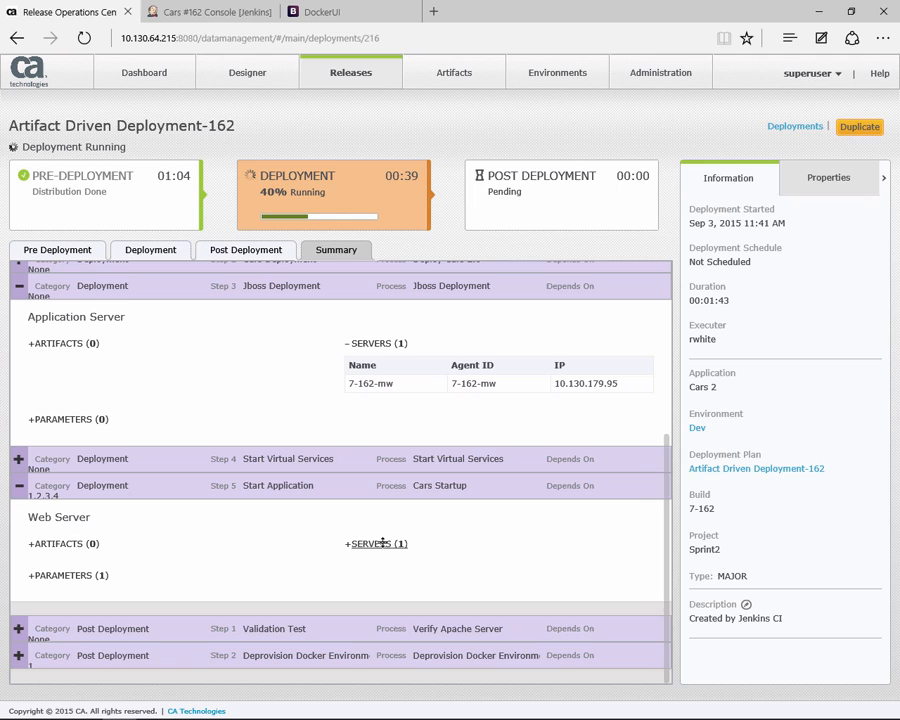
pyautogui.click(376, 544)
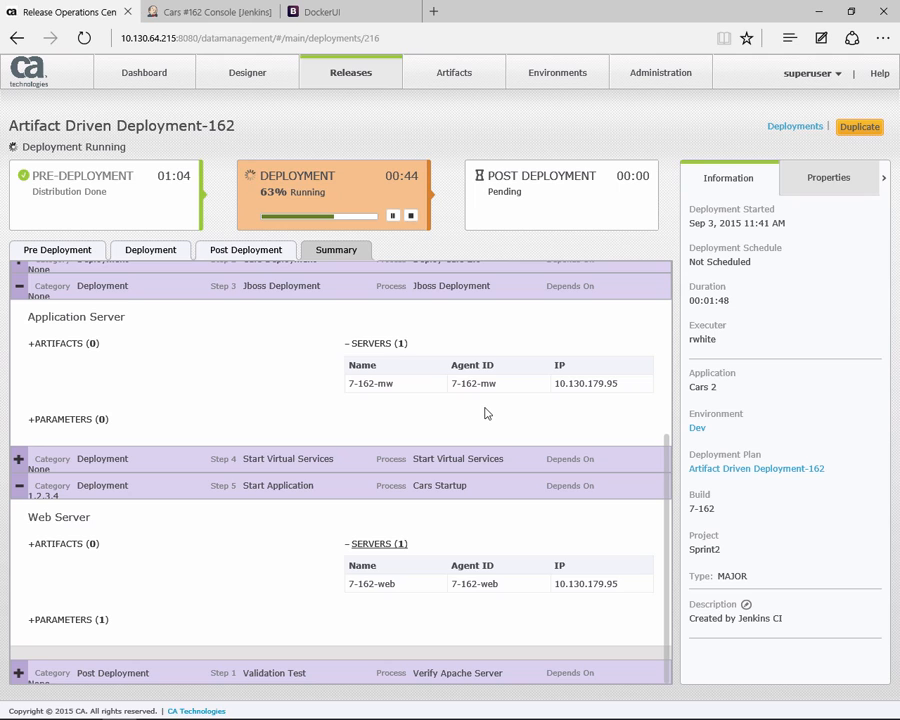
pyautogui.moveTo(484, 414)
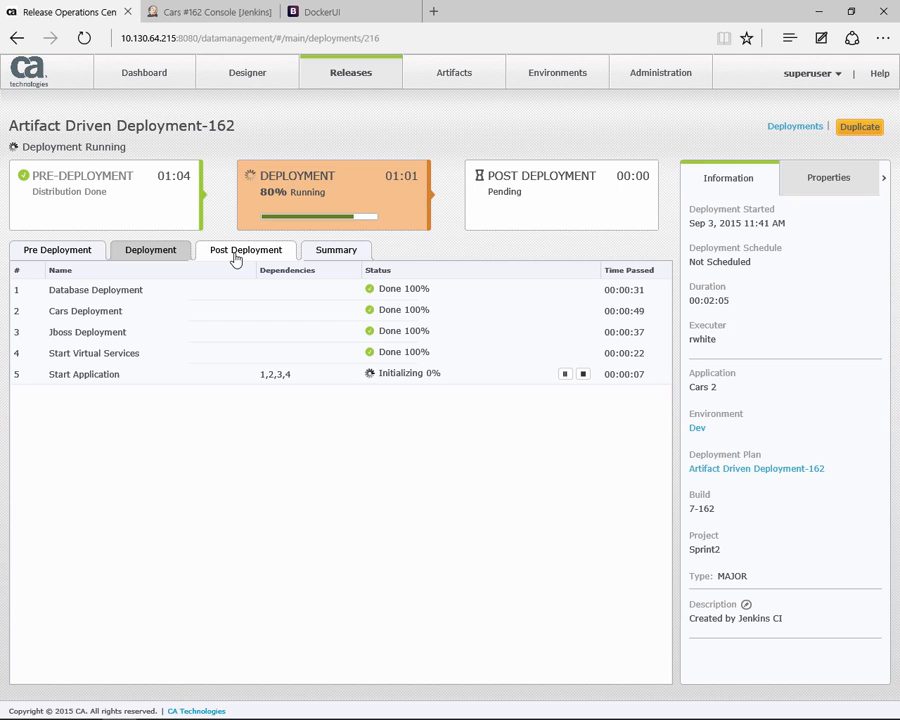
# Show the Post Deployment stage with Validation Test running and Deprovision Docker Environment queued
pyautogui.click(244, 250)
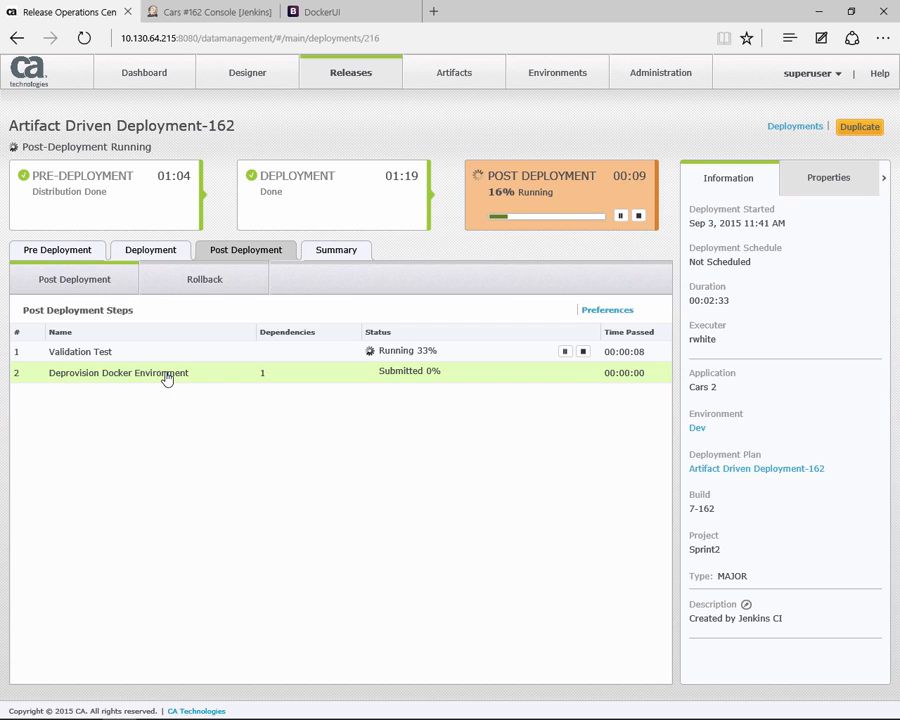
pyautogui.moveTo(212, 384)
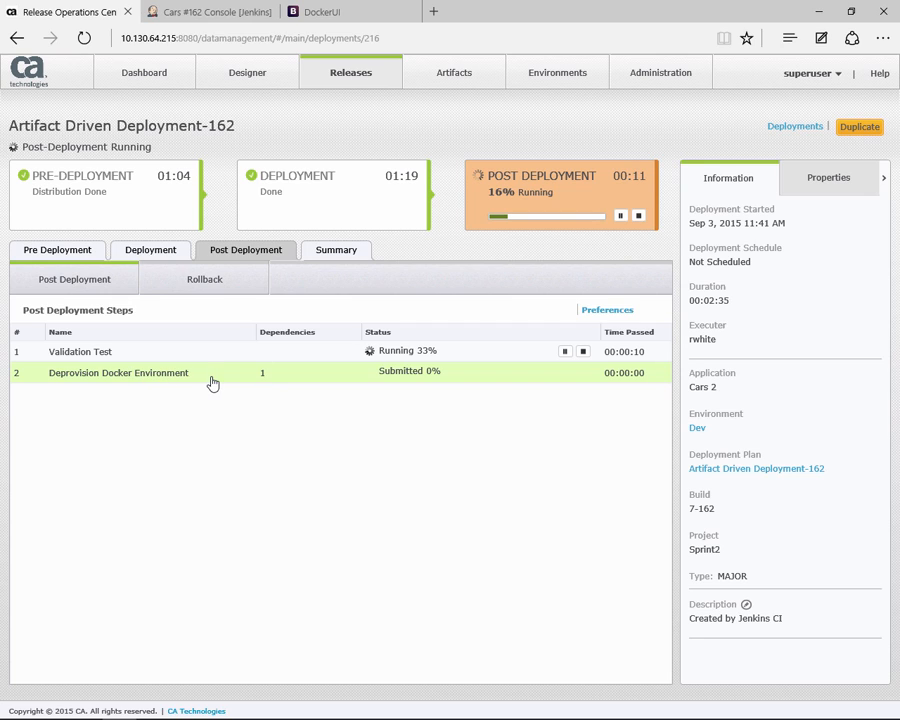